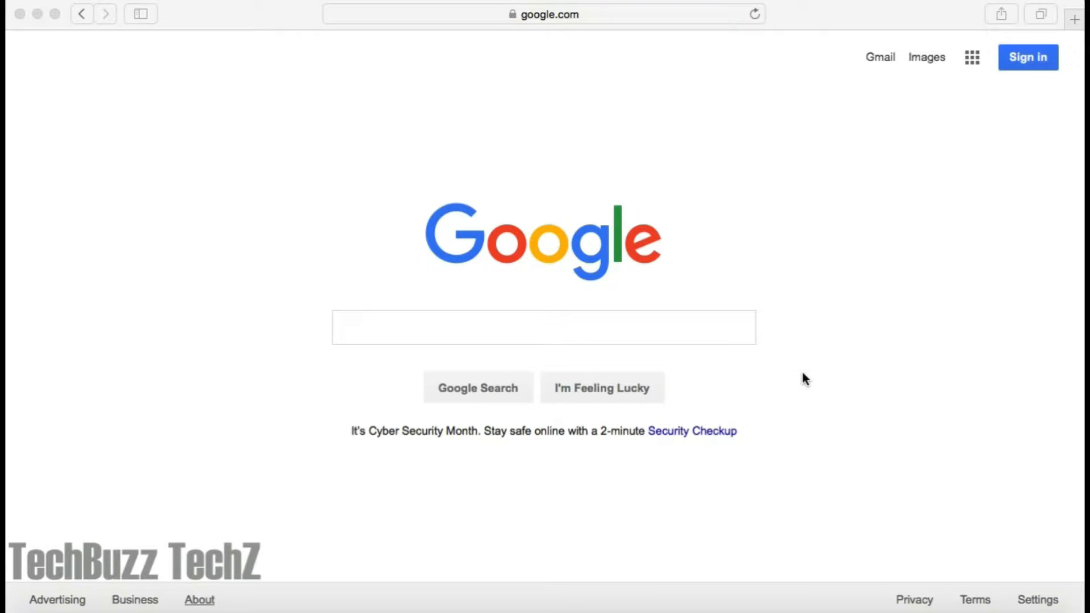
mouse_move(806, 374)
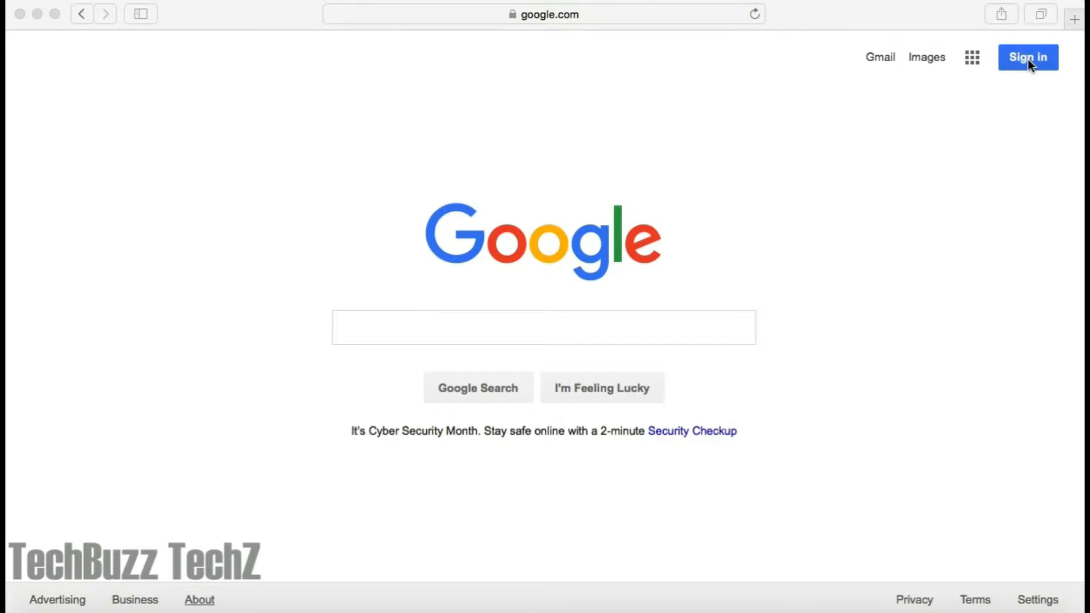
- Search Google for 'google voice login' and open the Google Voice sign-in result
left_click(543, 326)
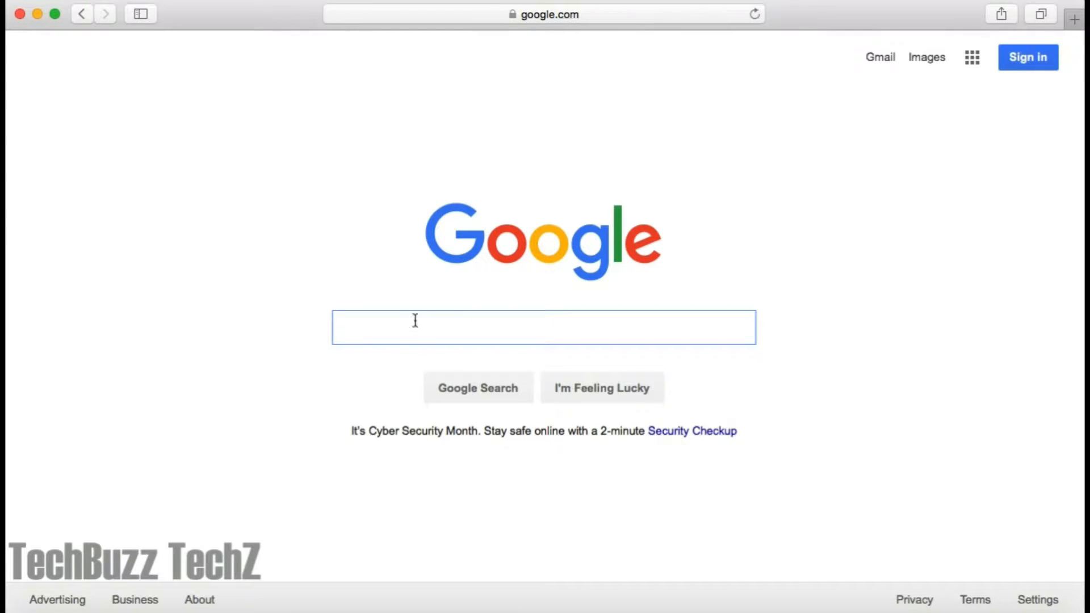
type("google voice l")
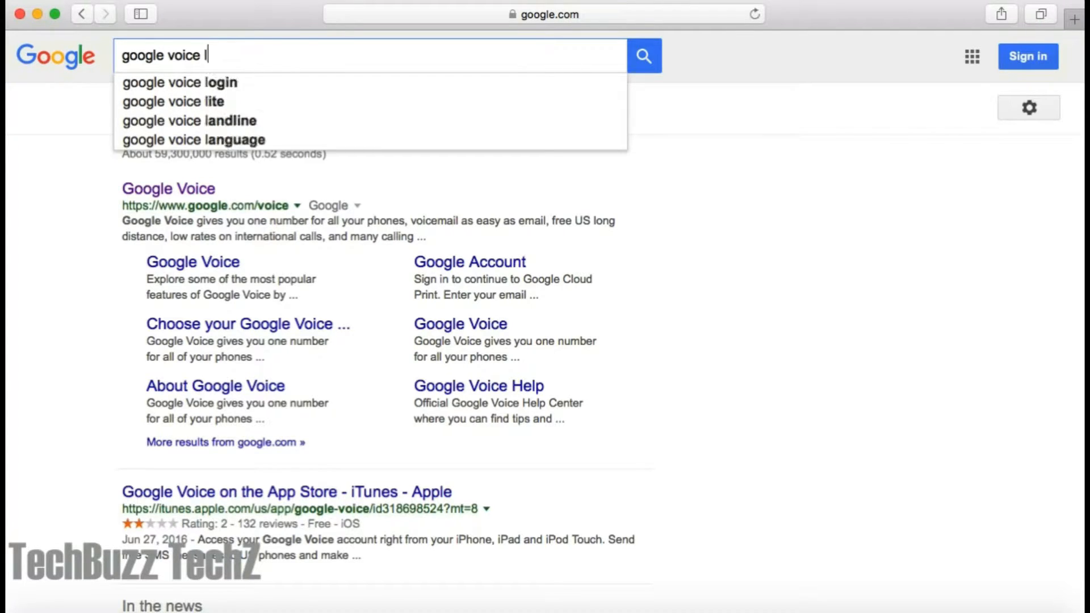
left_click(180, 81)
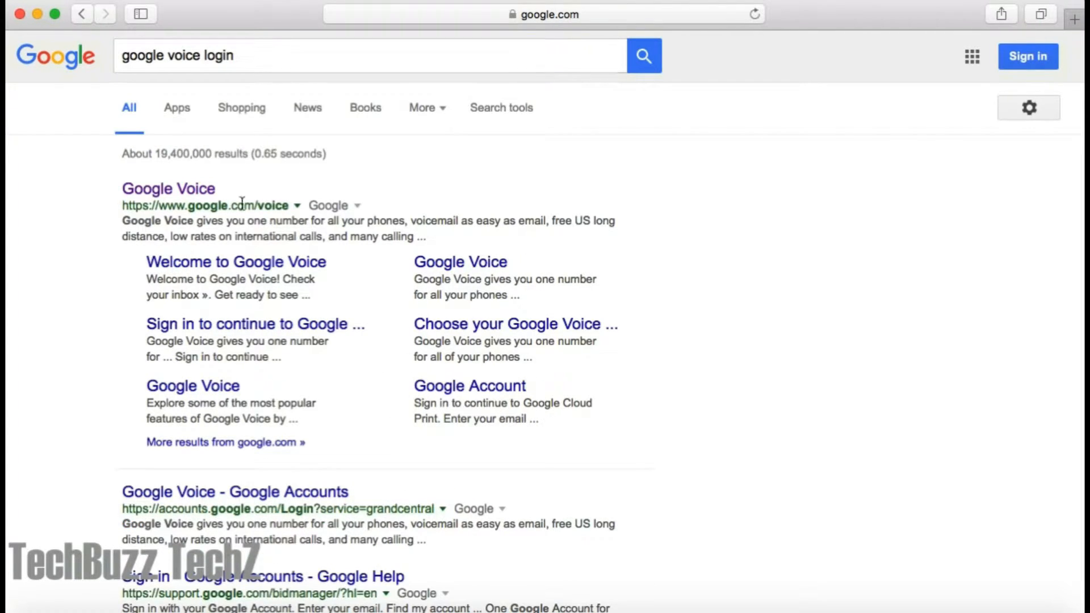
left_click(168, 189)
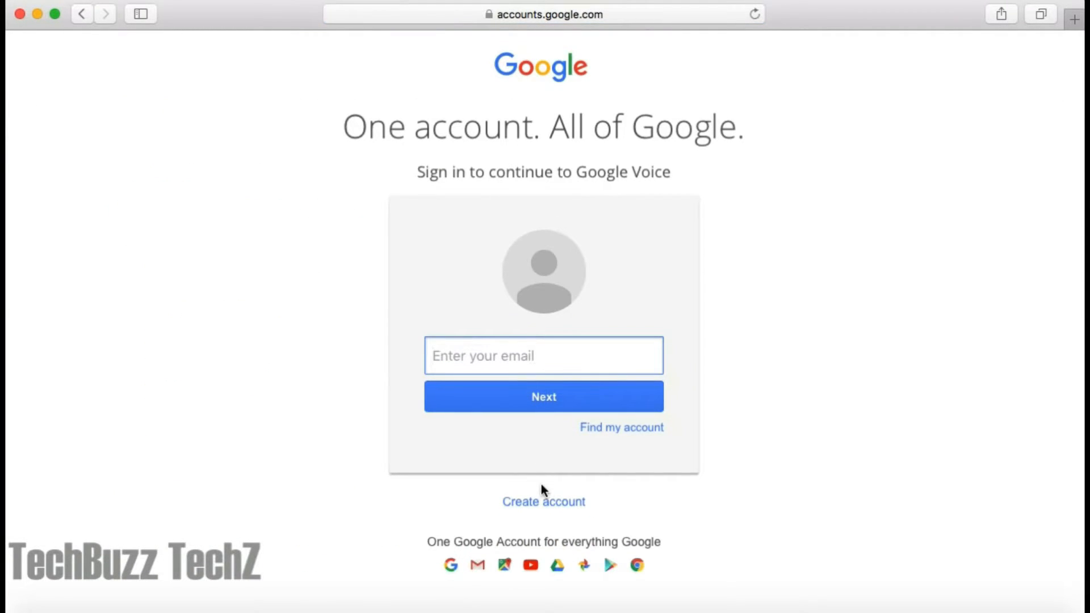
left_click(543, 501)
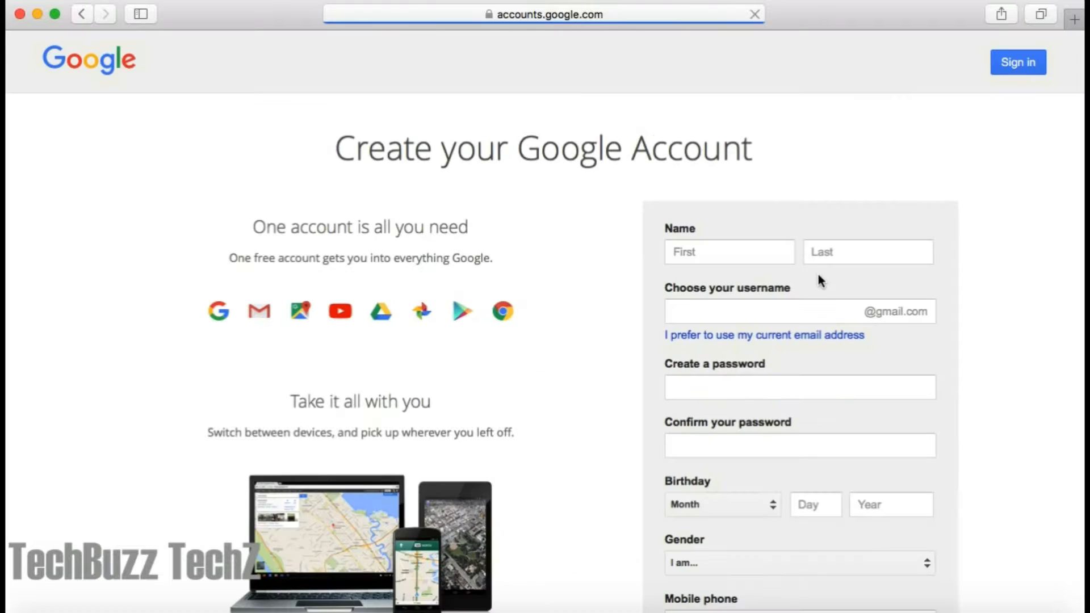
left_click(723, 252)
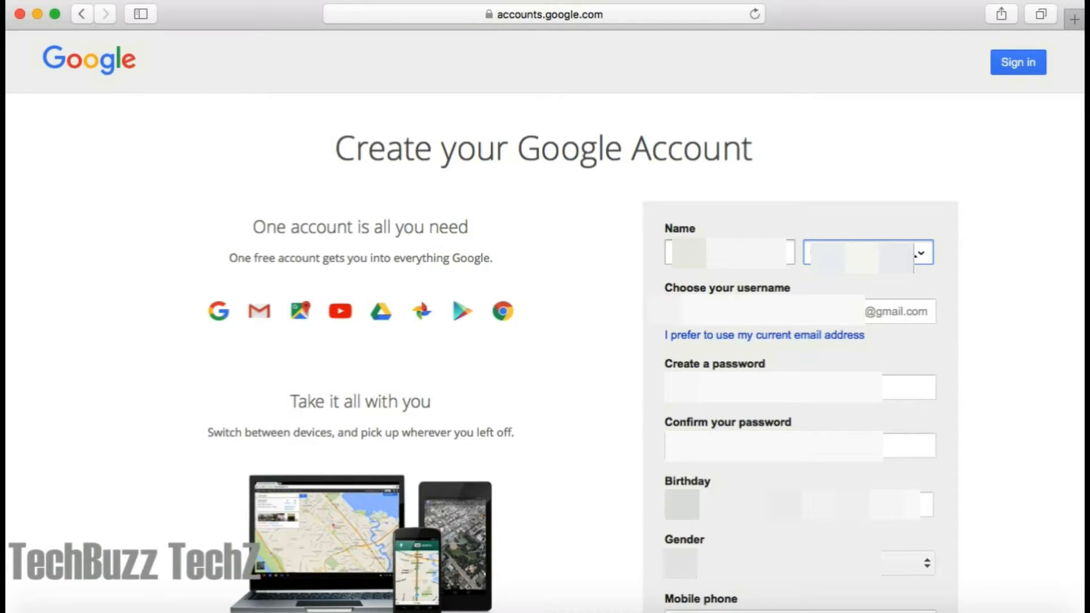
left_click(764, 311)
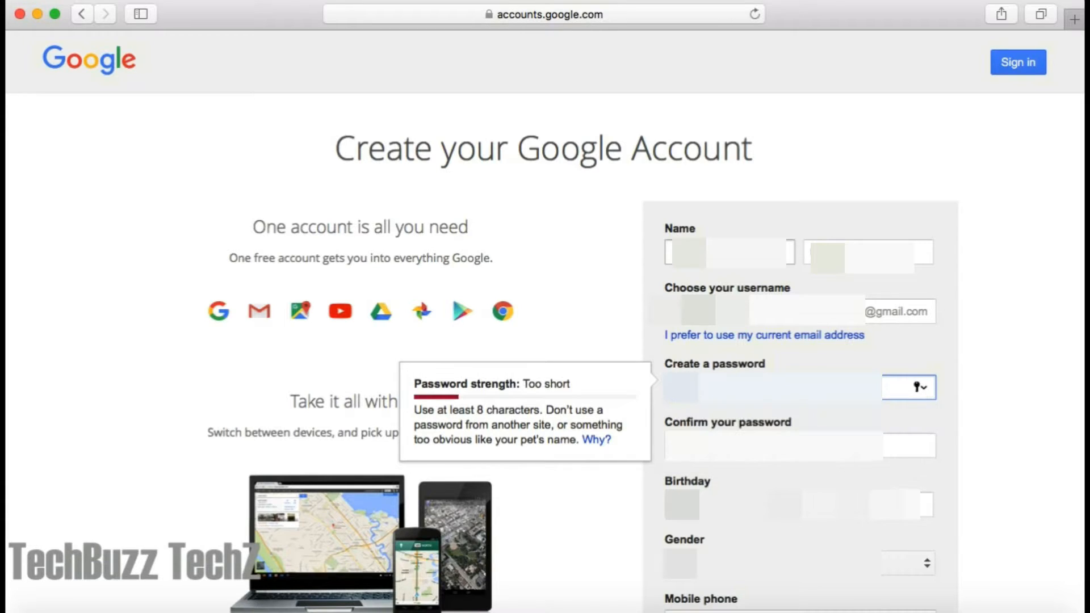
type("password")
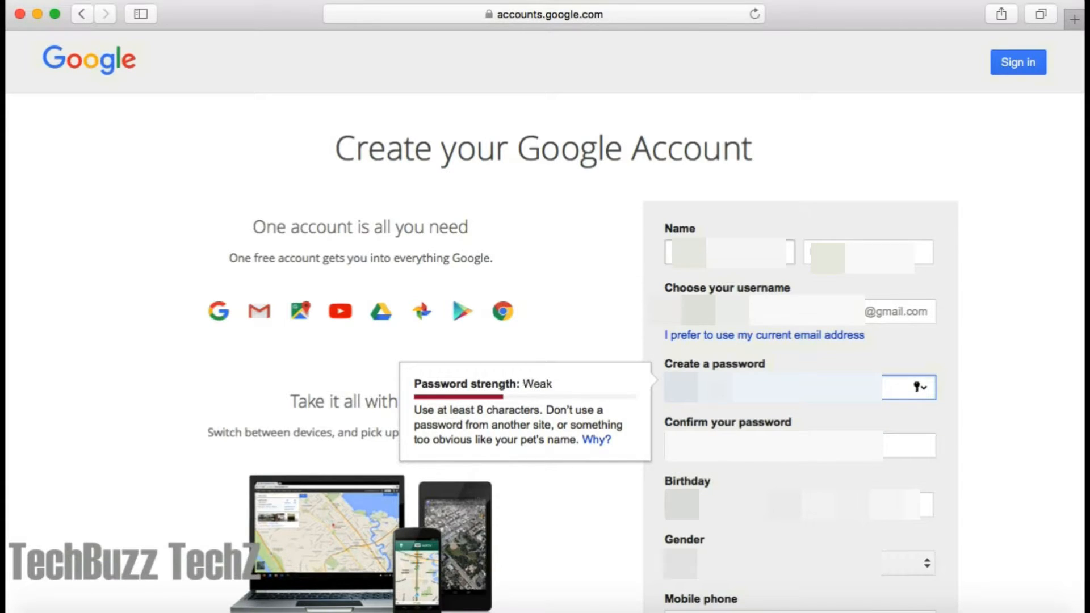
left_click(799, 445)
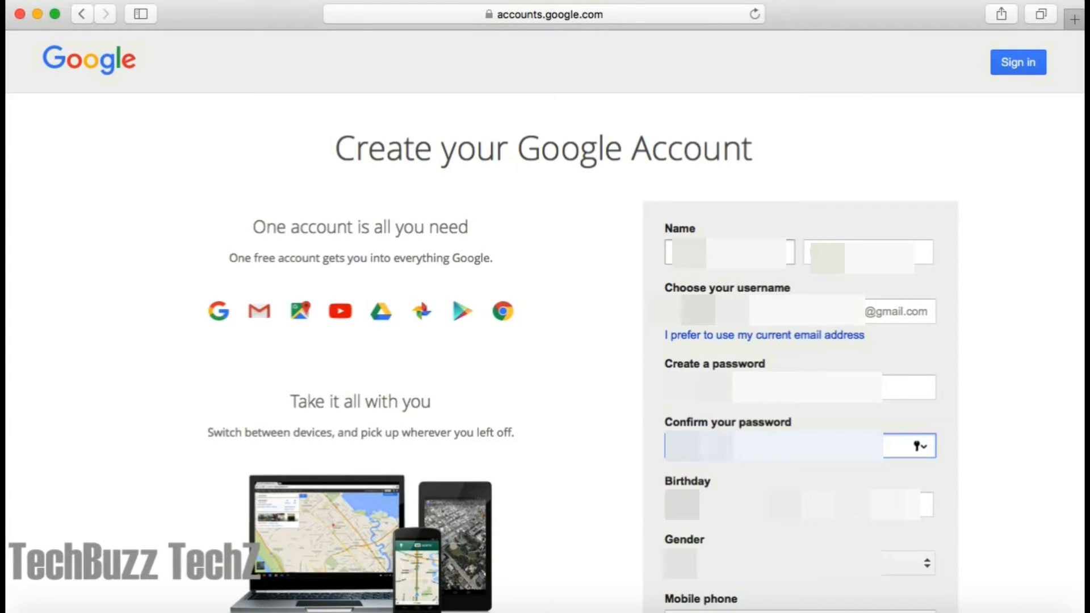
- Fill in the birthday and set the gender to Male
scroll("down", 3)
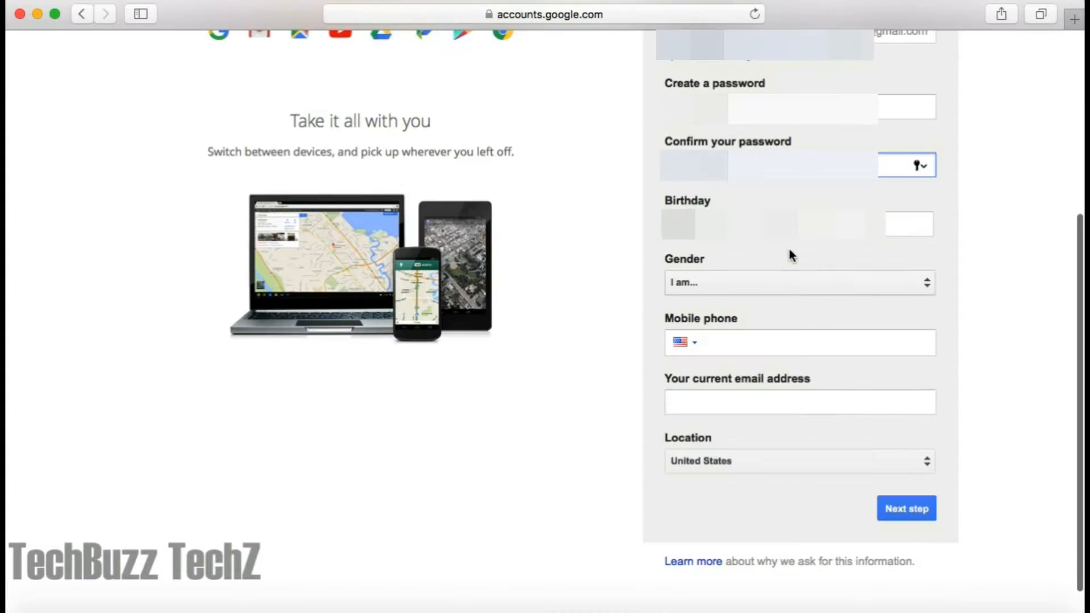
left_click(708, 224)
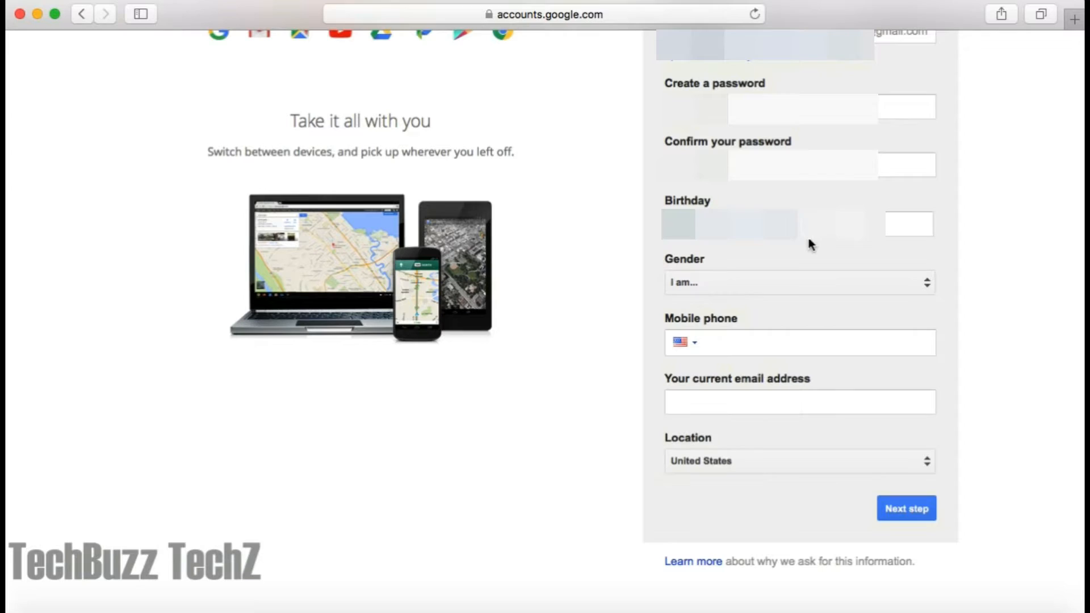
left_click(909, 223)
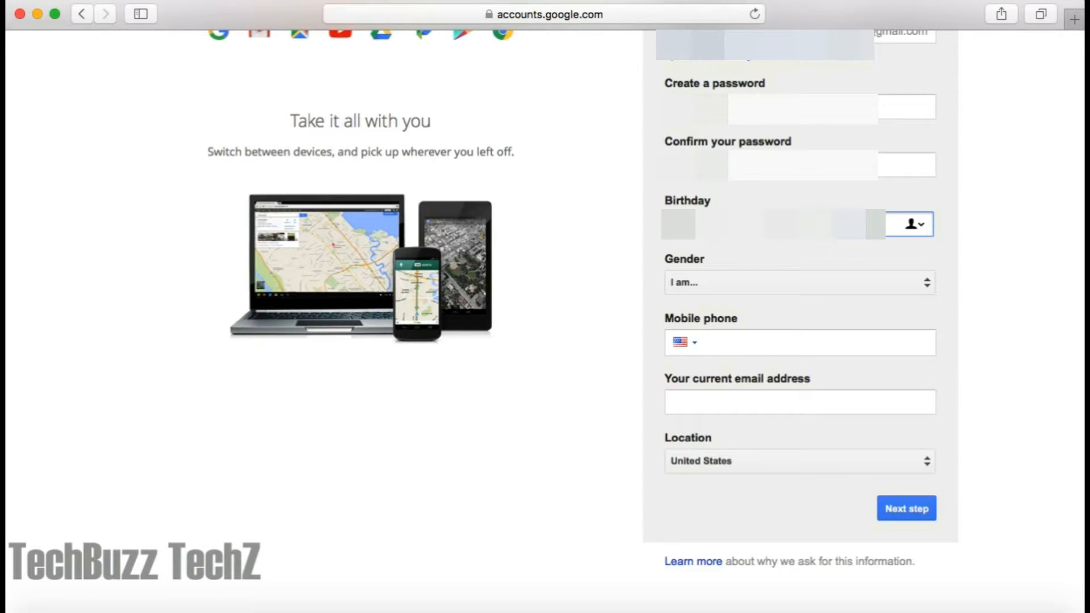
left_click(800, 282)
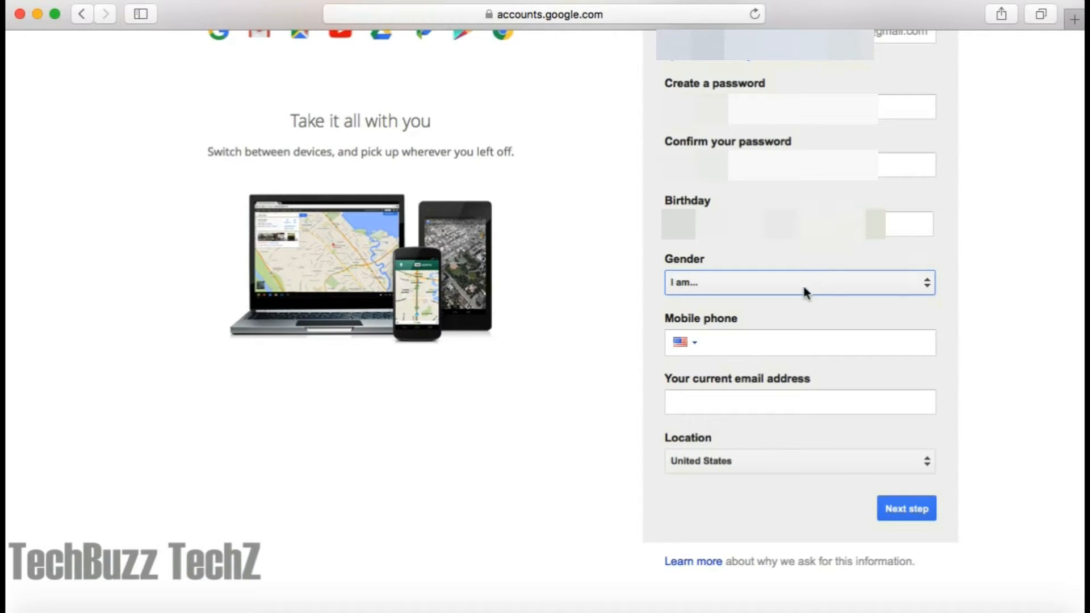
left_click(799, 283)
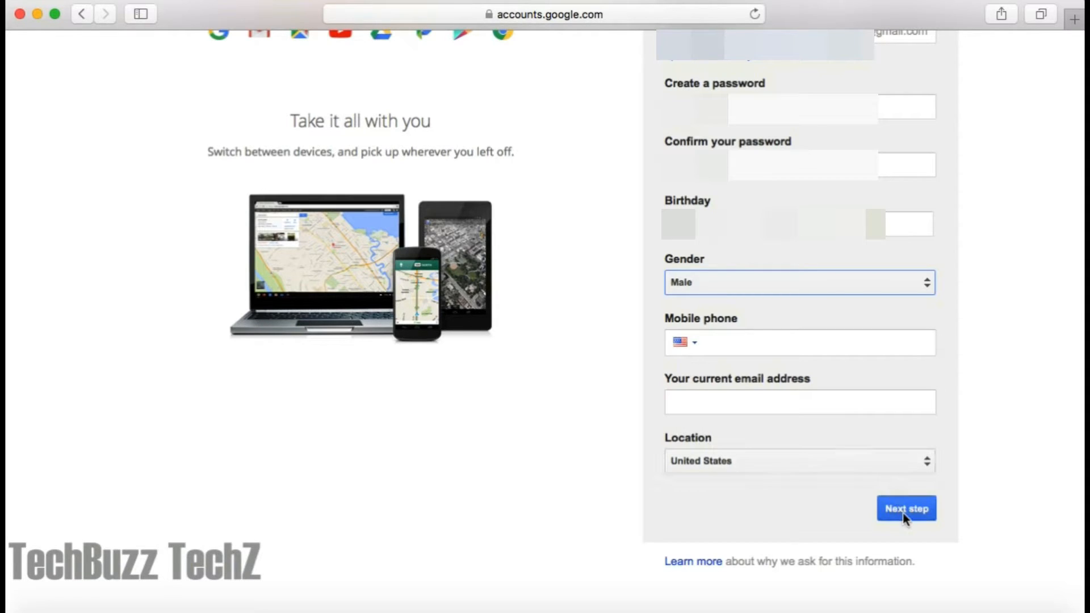
- Submit the sign-up details and agree to the privacy terms to create the account
left_click(906, 509)
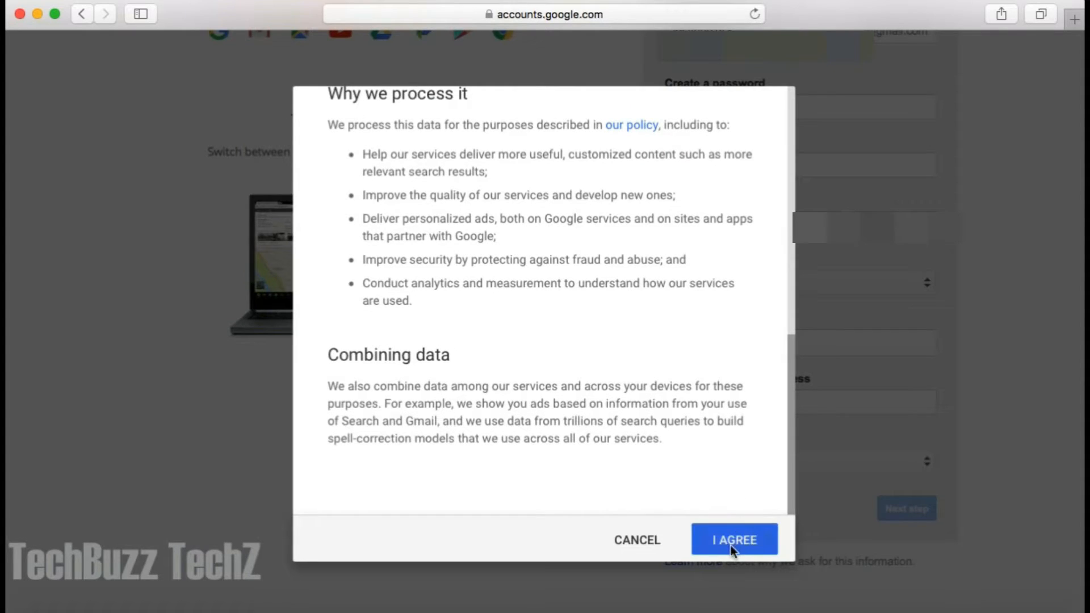
left_click(733, 539)
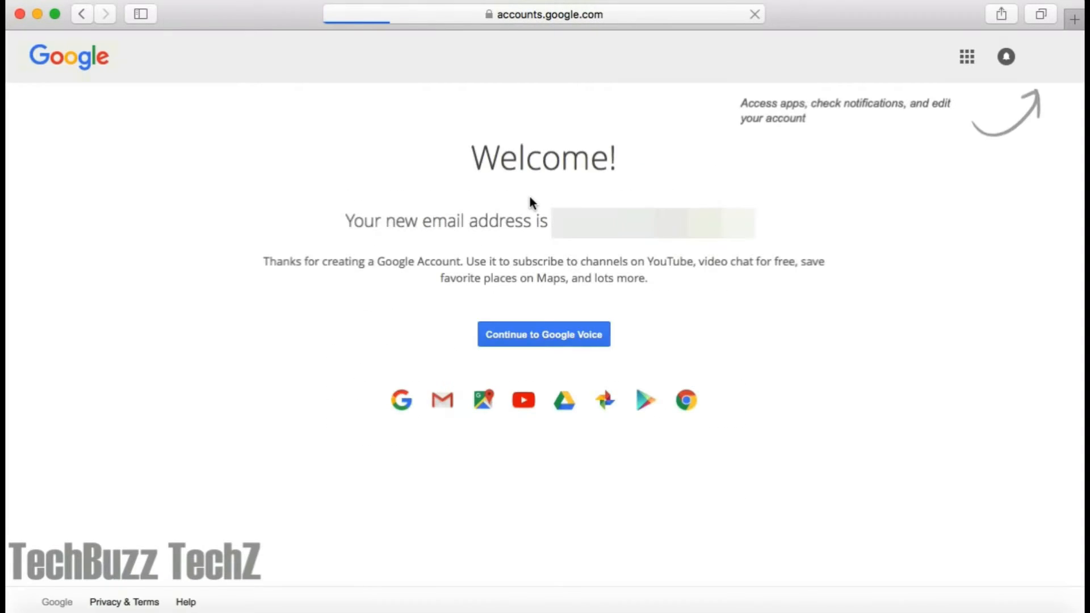
- Continue from the Welcome page into Google Voice with the new account
left_click(544, 334)
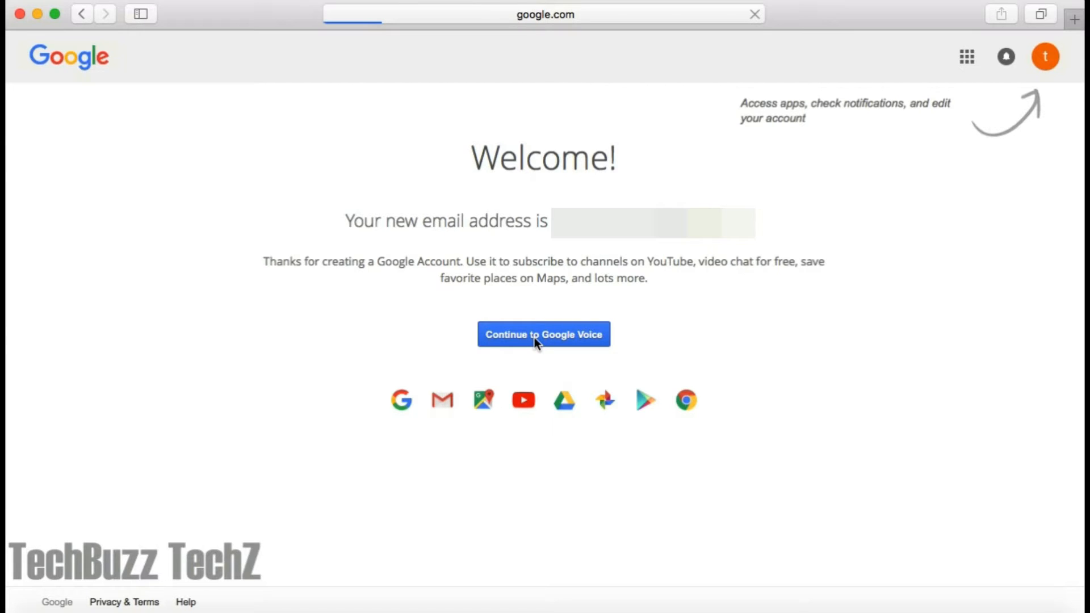
left_click(544, 334)
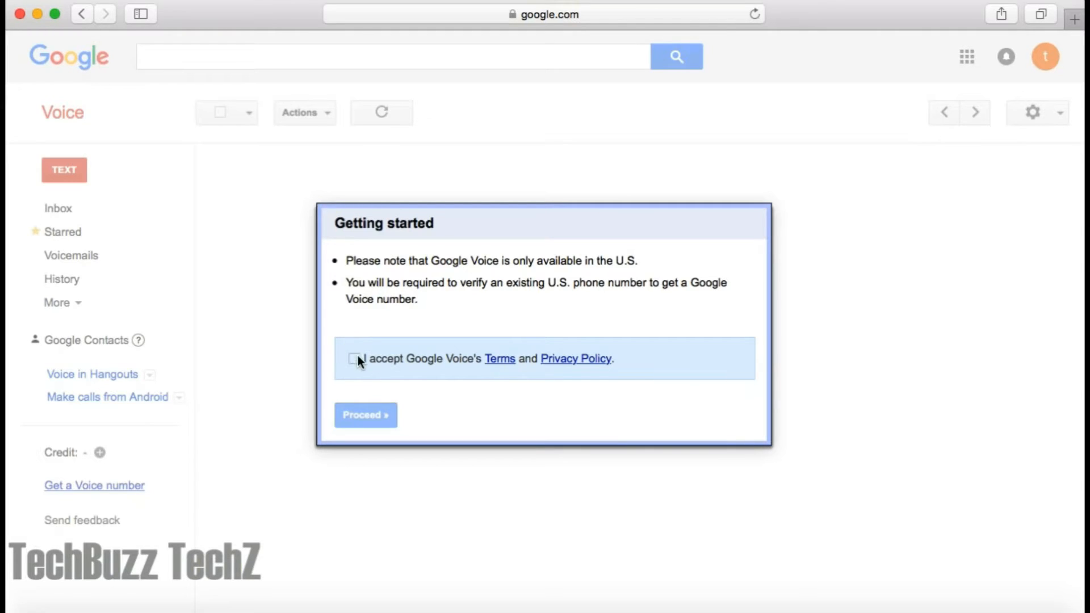
- Accept the Voice terms, proceed, and request a brand new Google number
left_click(354, 359)
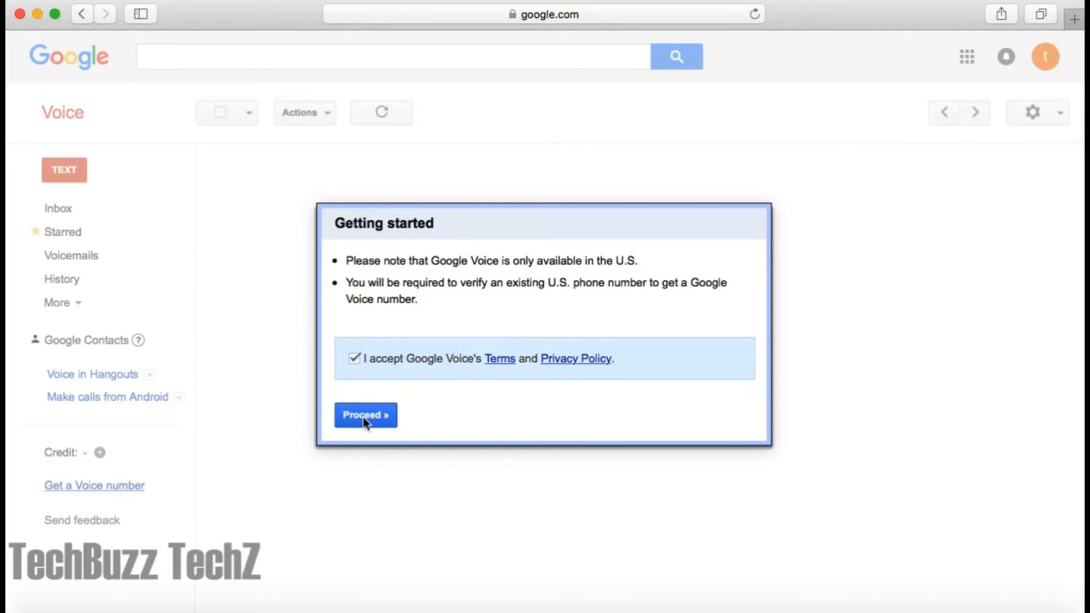
left_click(365, 415)
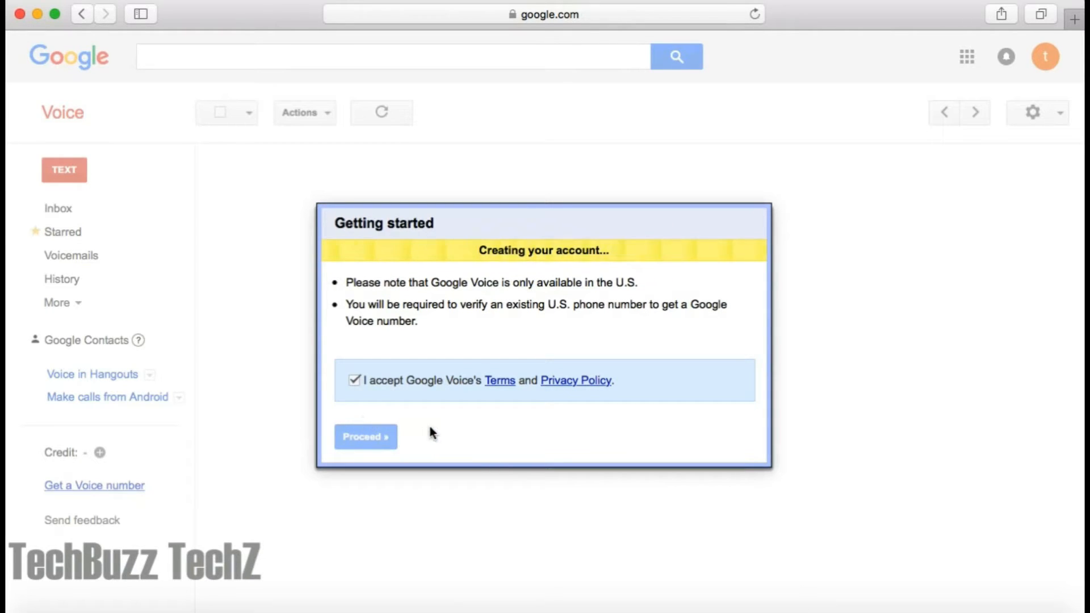
left_click(365, 436)
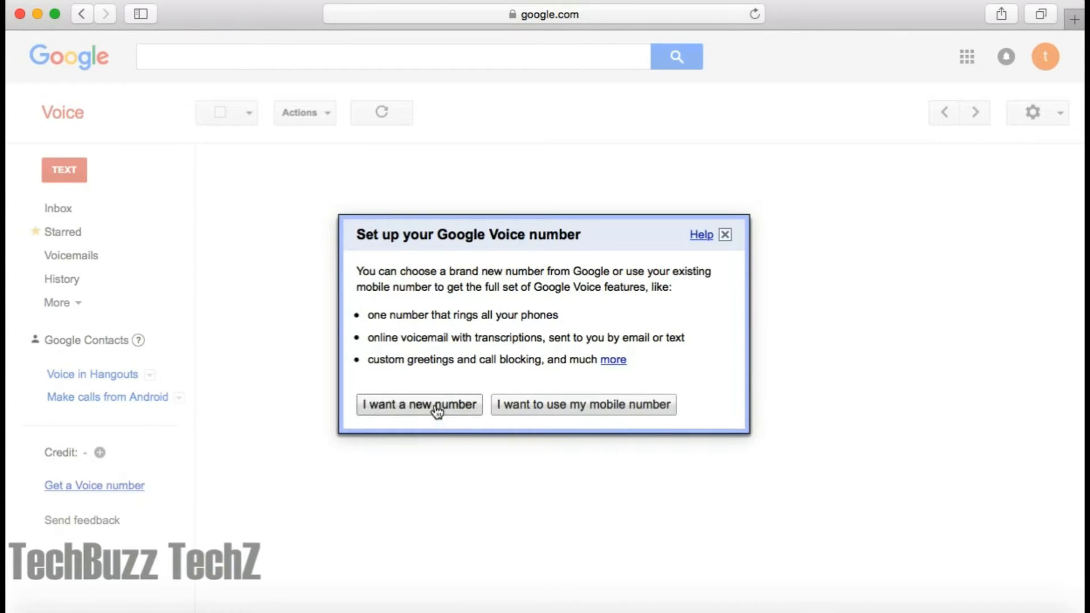
mouse_move(523, 421)
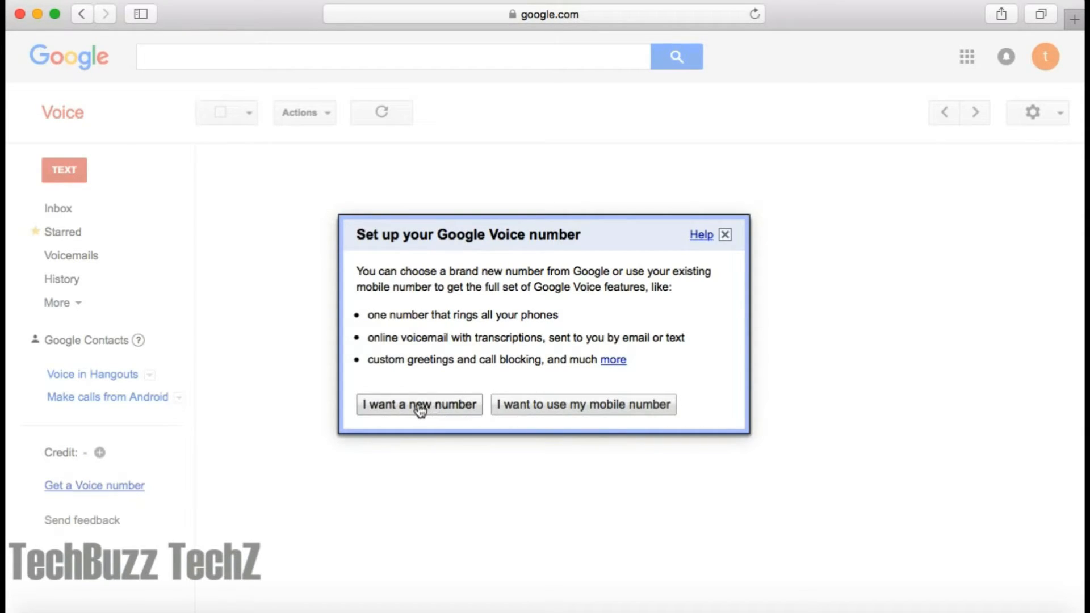
left_click(419, 404)
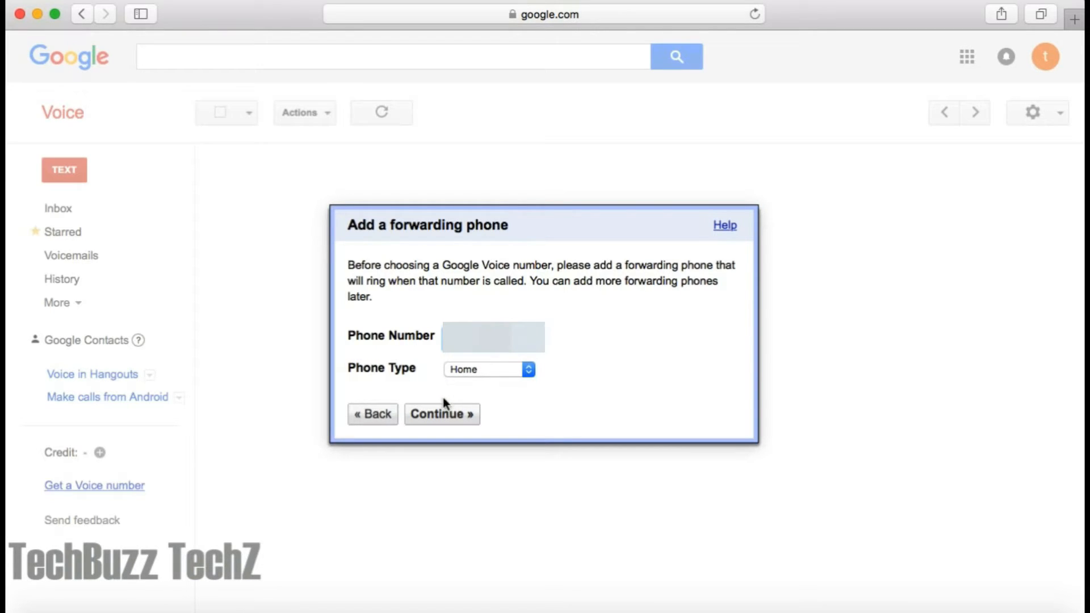
- Submit the forwarding phone number and verify it through a Call me now verification call
left_click(441, 413)
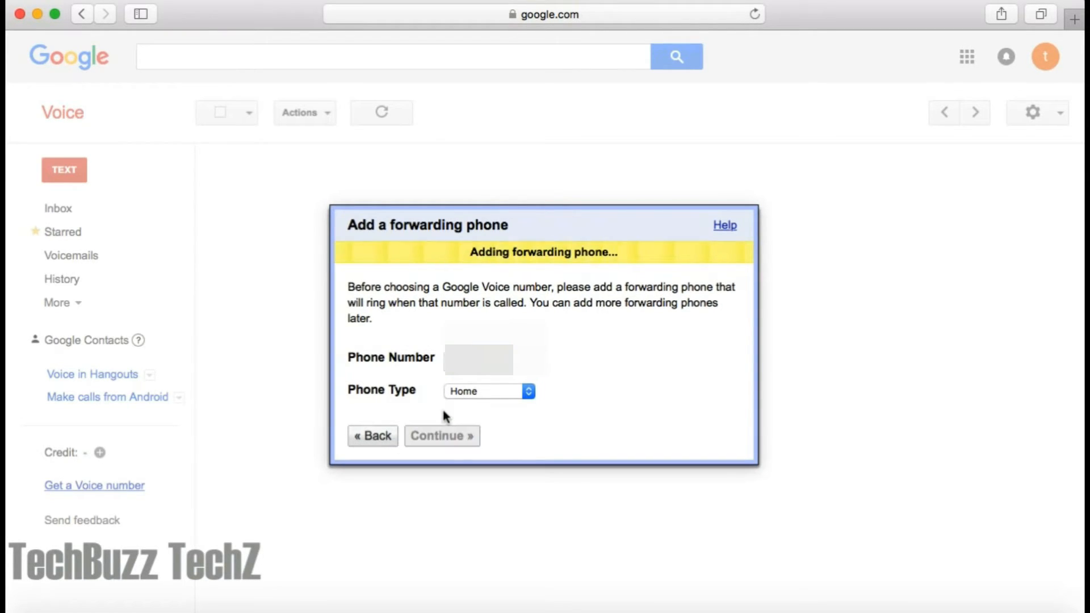
left_click(442, 436)
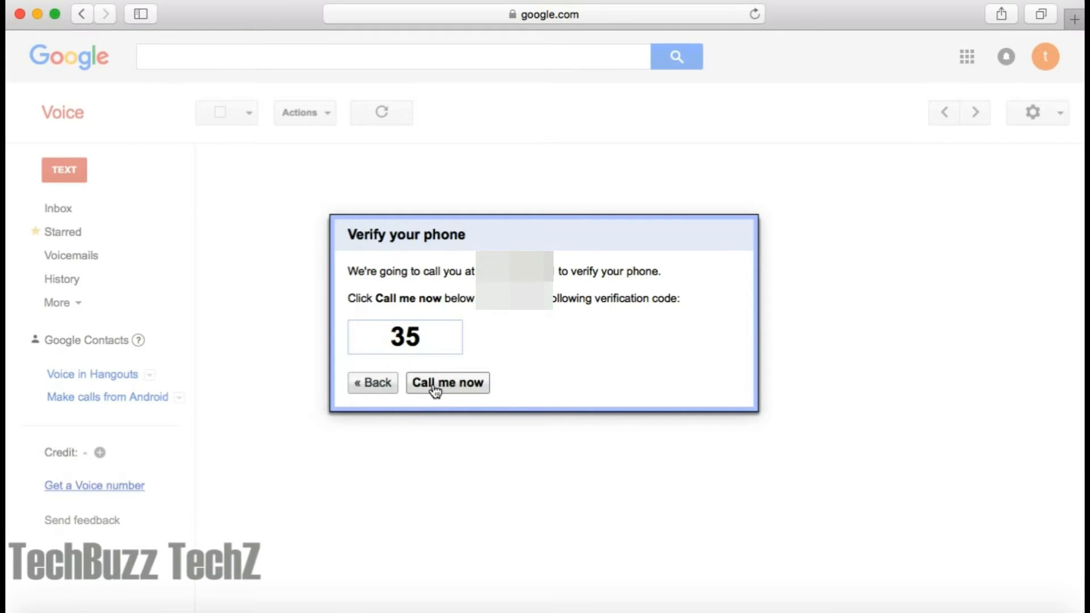
left_click(447, 383)
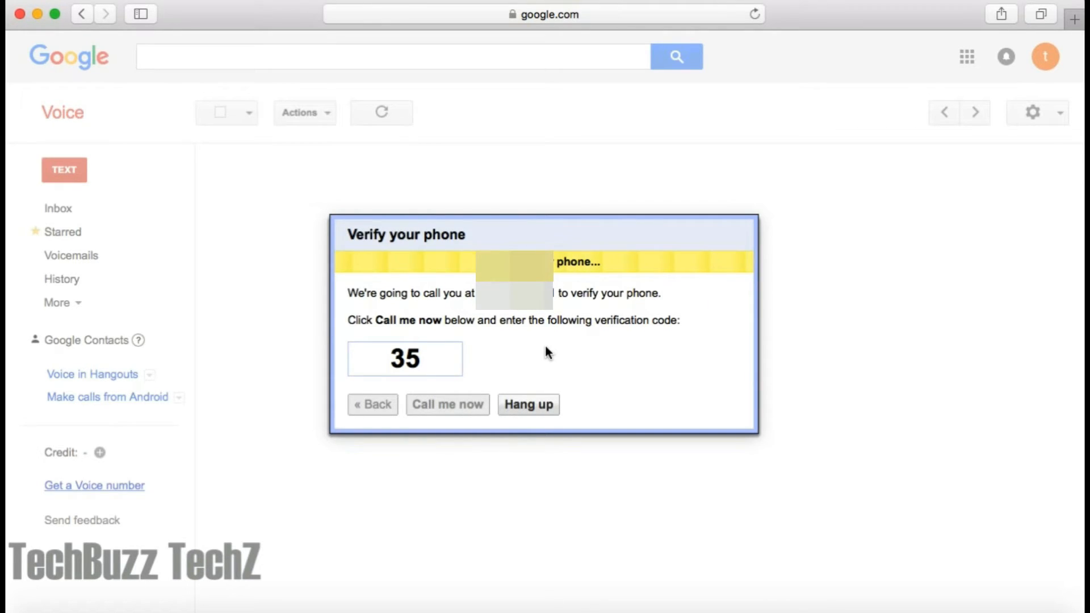
left_click(372, 404)
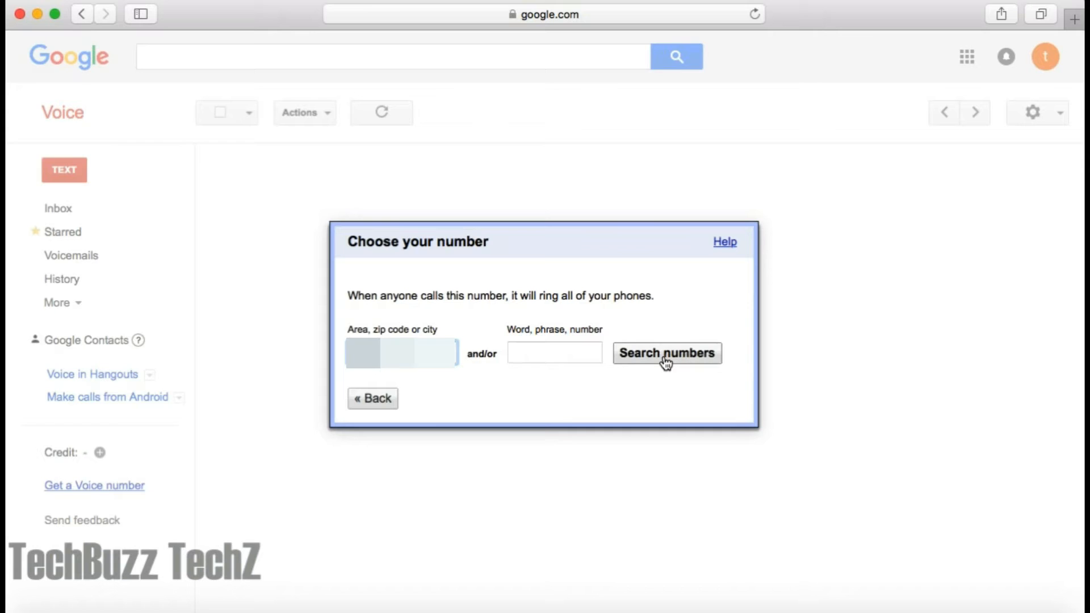
- Search available numbers in the area and claim the first result as the Voice number
left_click(665, 353)
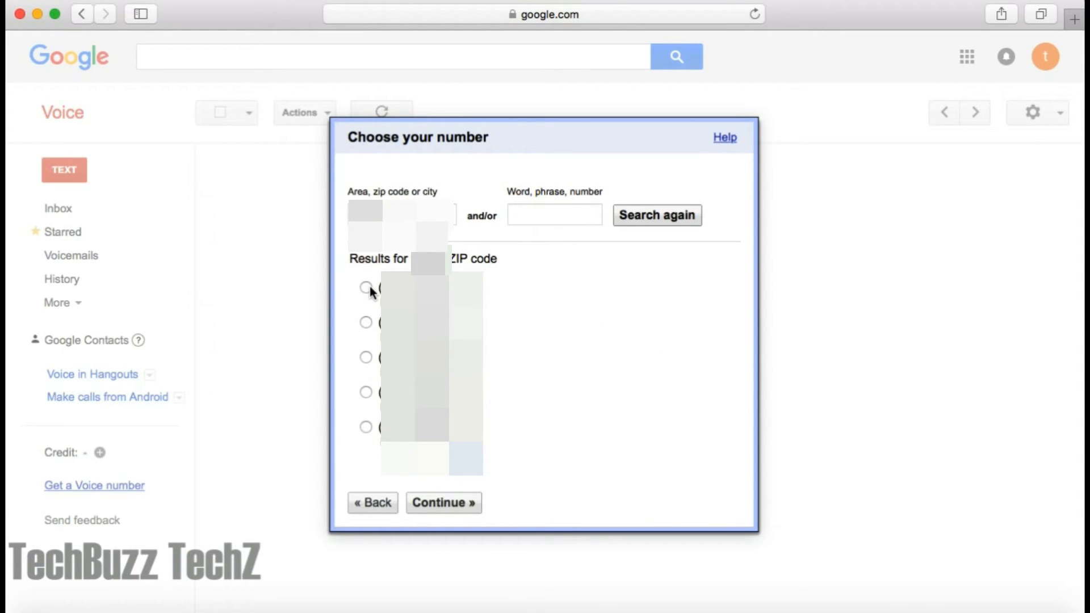
left_click(366, 287)
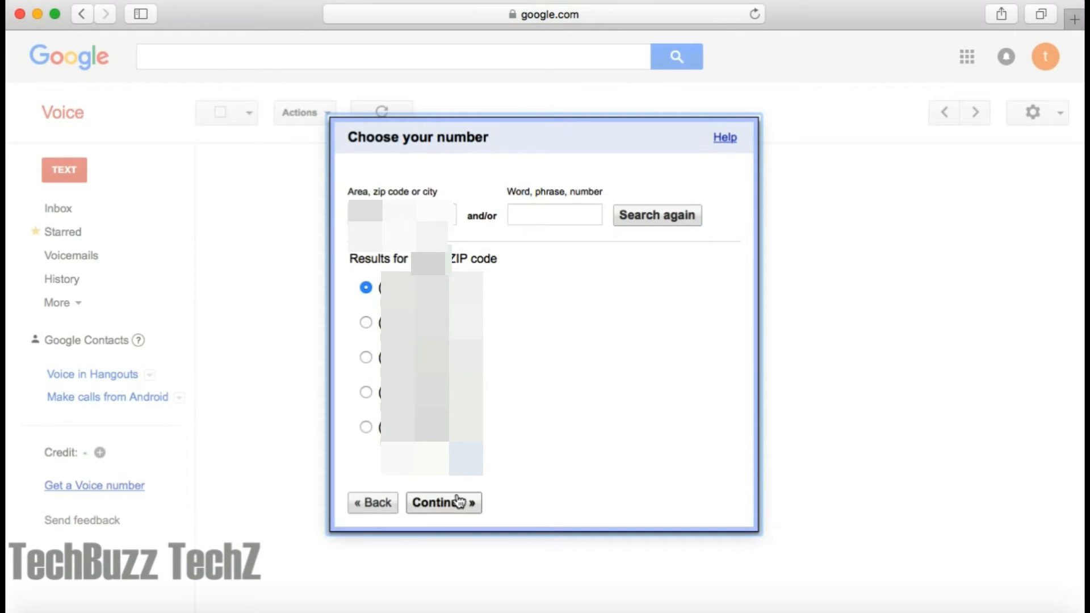
left_click(443, 503)
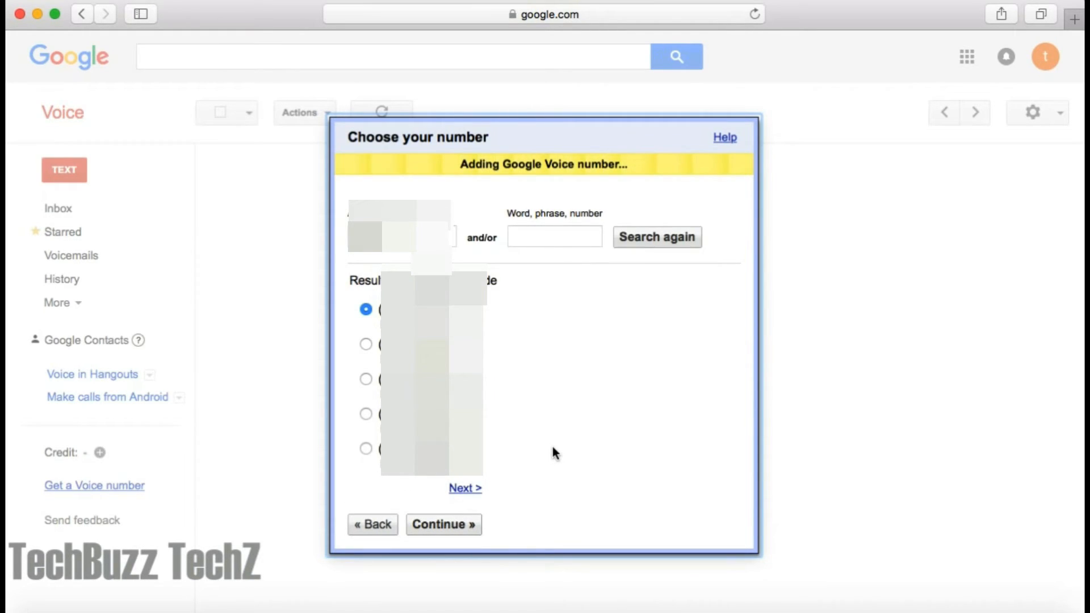
left_click(443, 524)
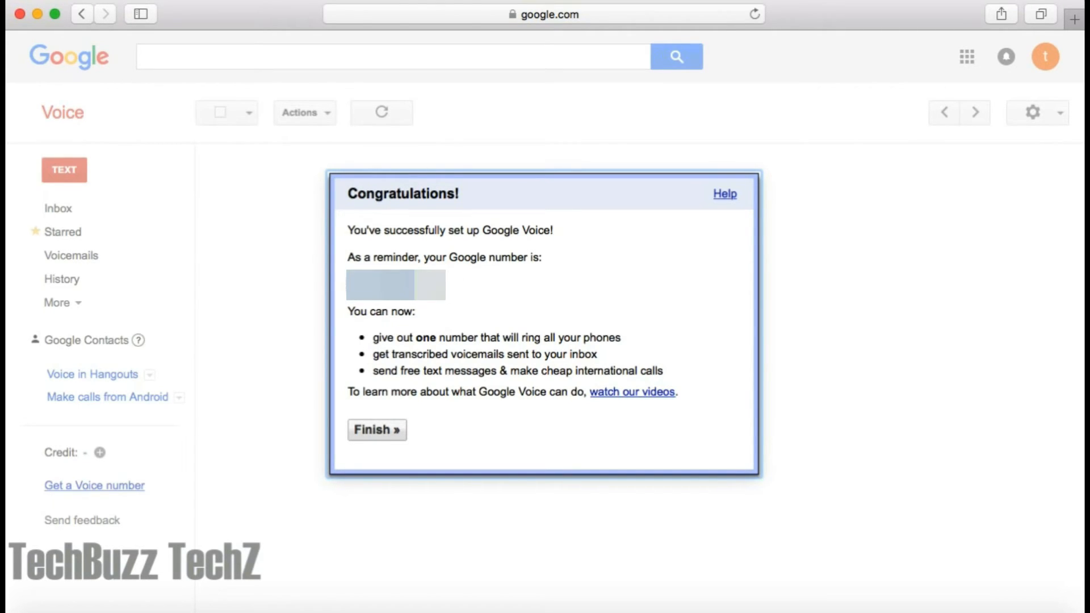
- Copy the newly assigned Google number and finish setup into the inbox
right_click(396, 285)
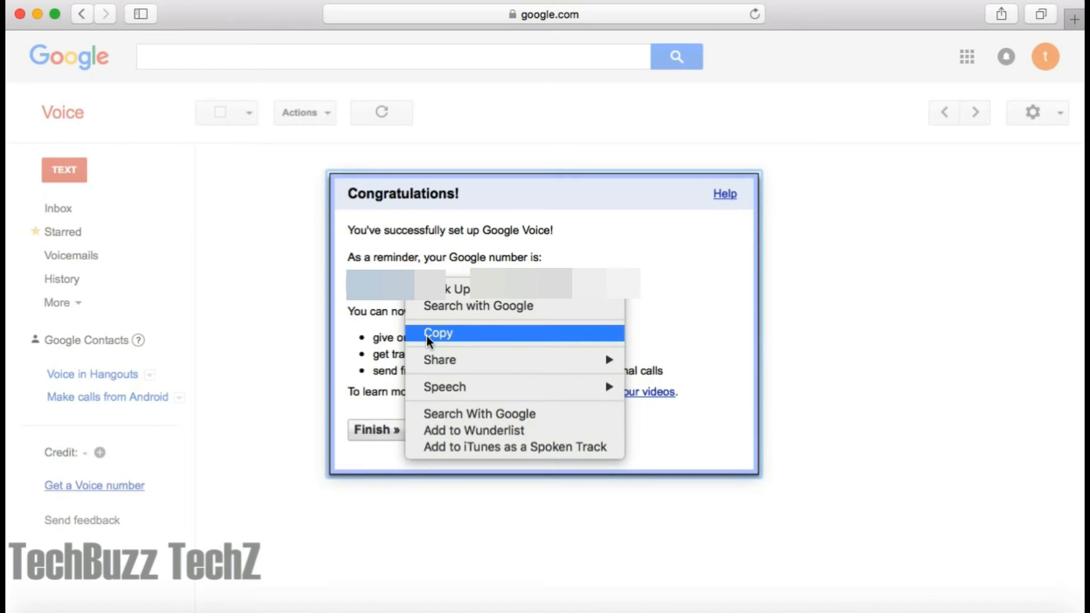
left_click(438, 333)
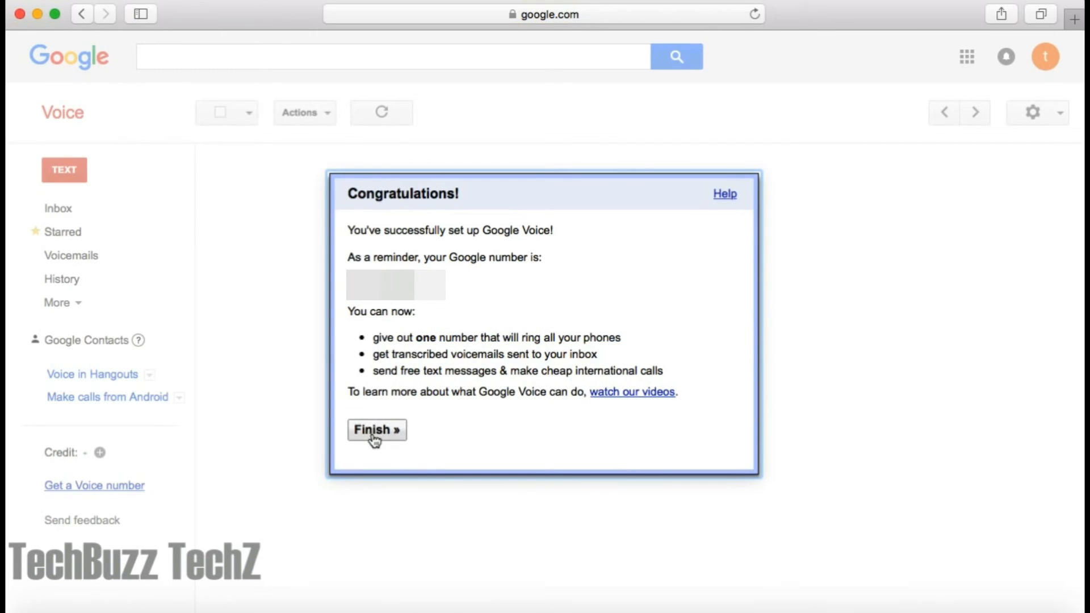
left_click(376, 429)
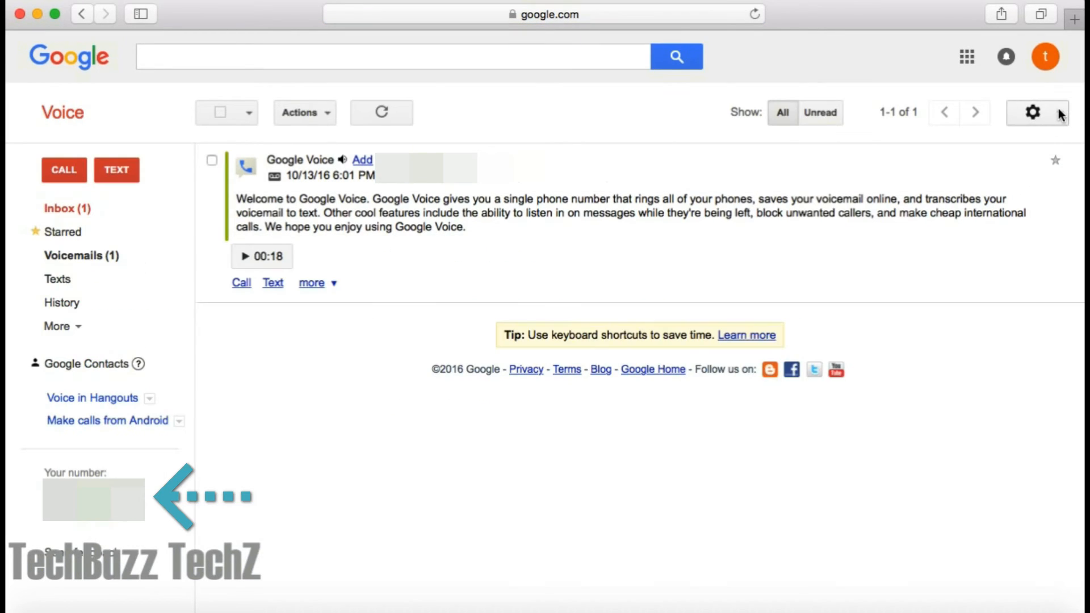
- Go to Settings > Phones and start adding another forwarding phone
left_click(1032, 112)
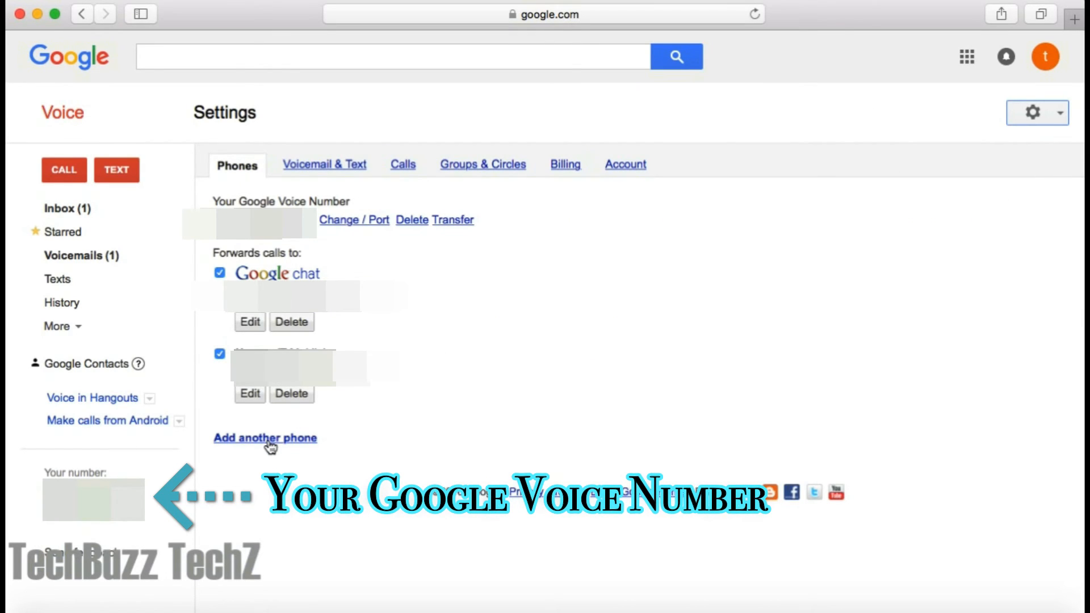
left_click(265, 438)
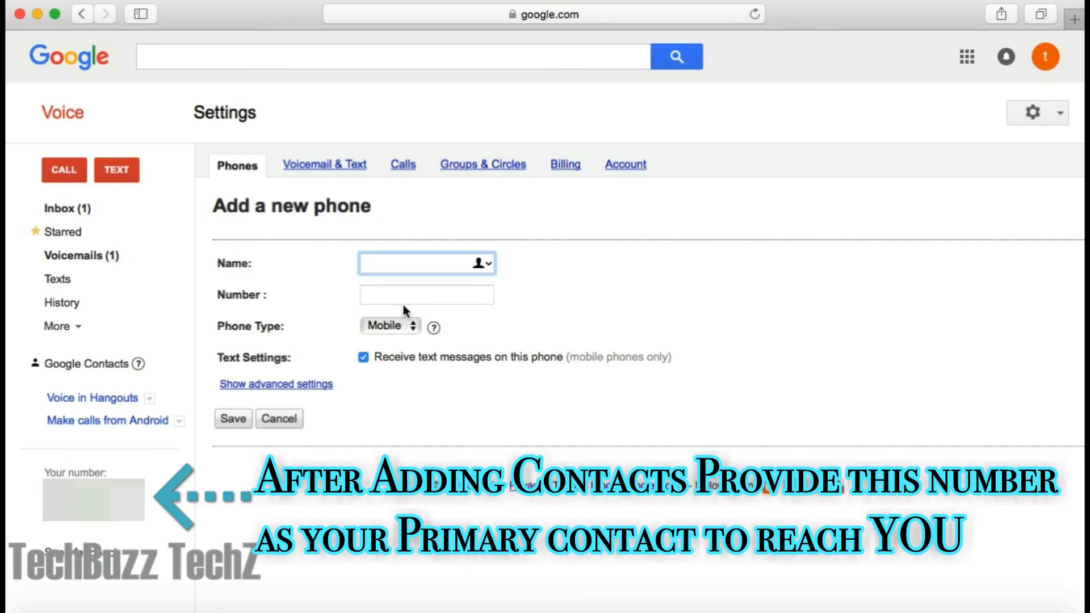
mouse_move(496, 313)
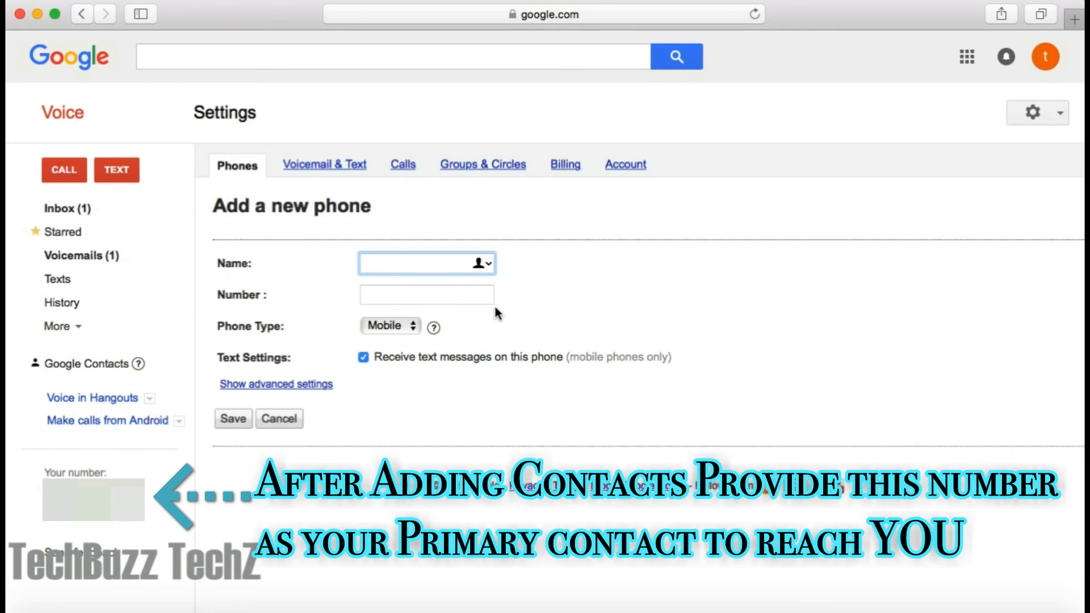
mouse_move(395, 357)
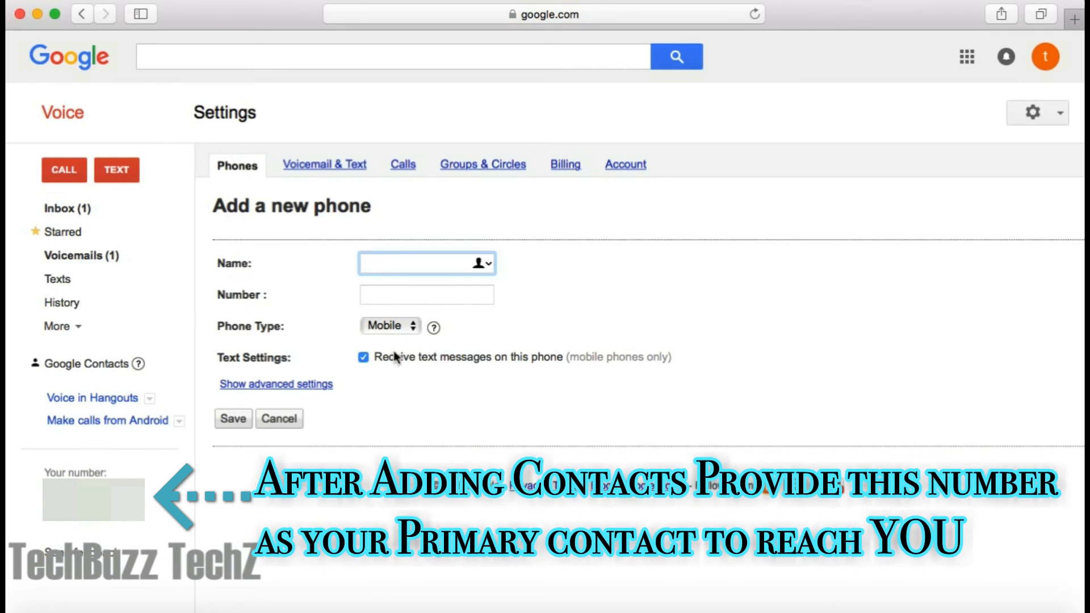